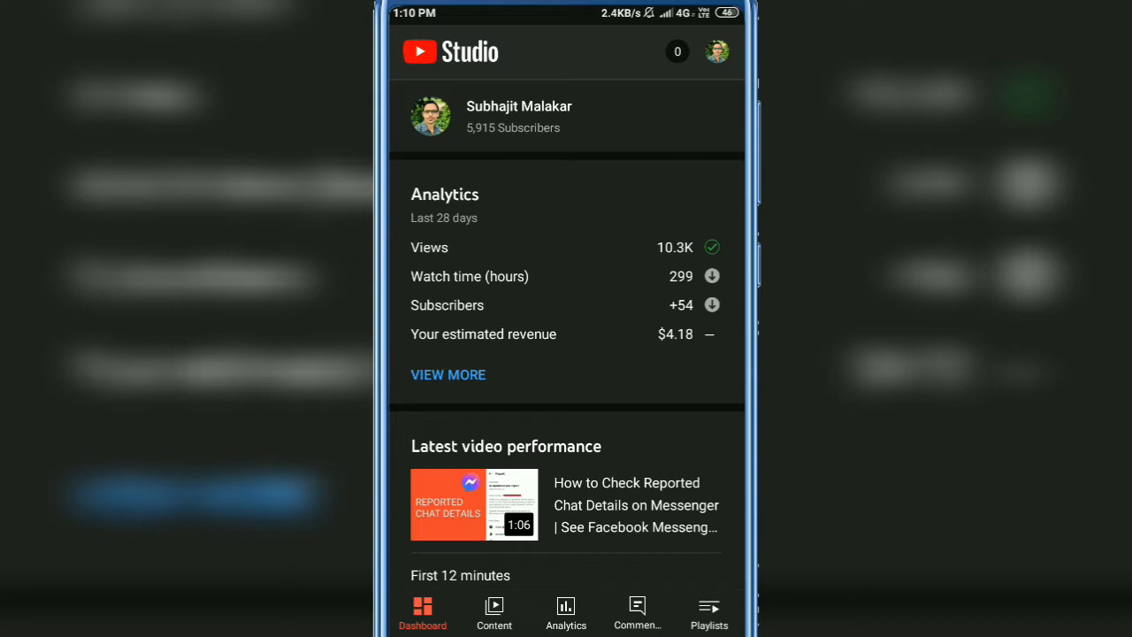
Step: Scroll the Dashboard analytics and switch to the Content tab
scroll(up, 3)
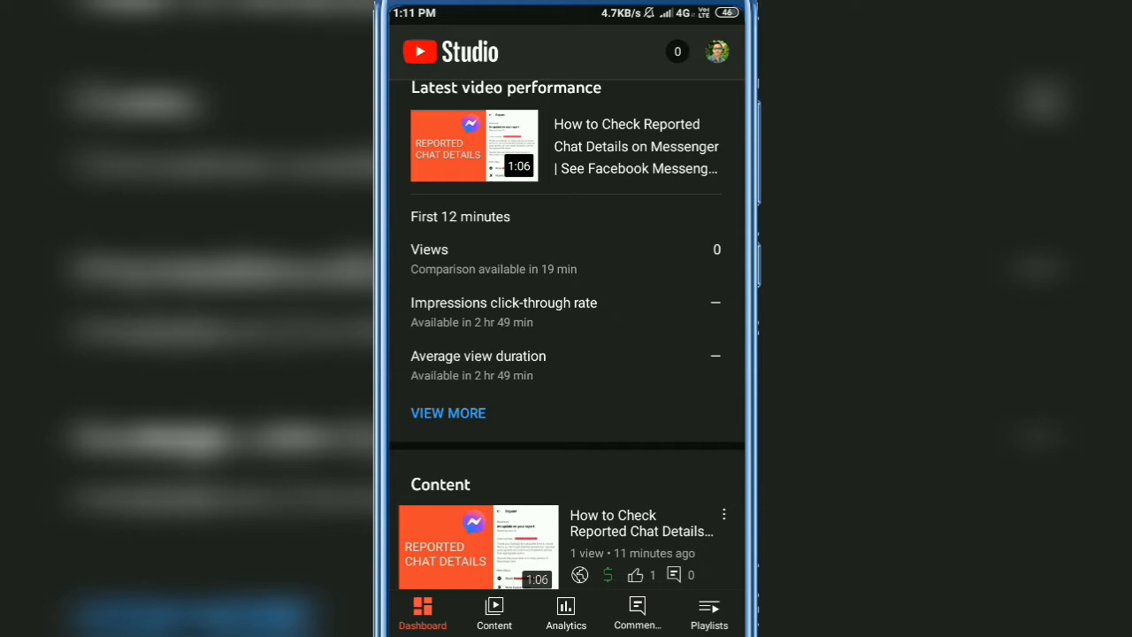
click(493, 612)
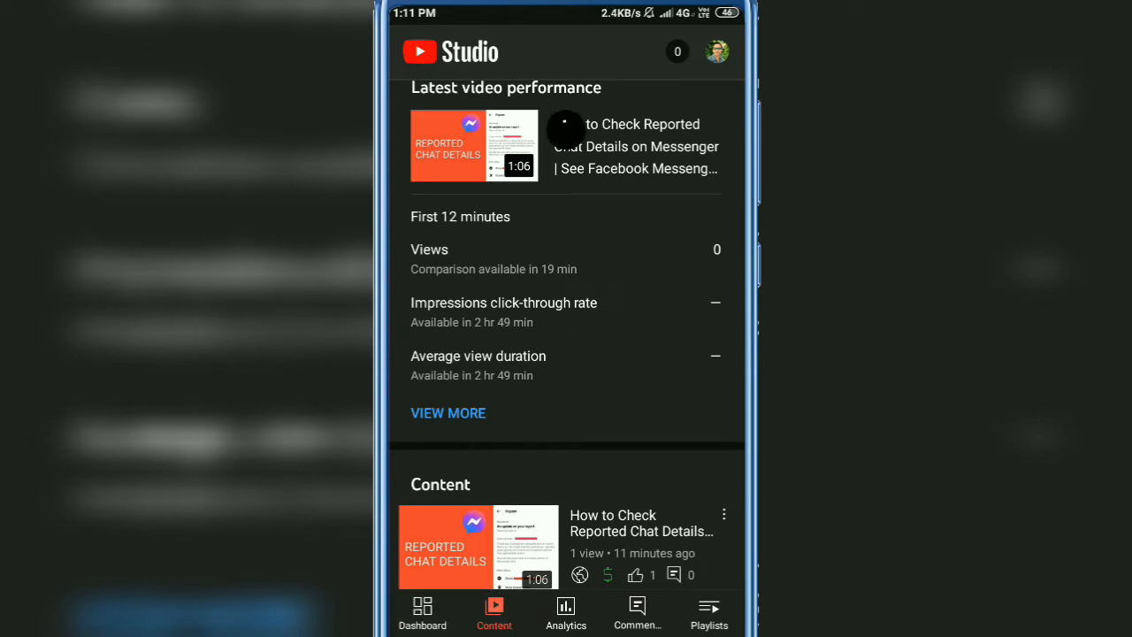
Step: Load the uploaded videos list and switch to the Shorts tab
click(493, 613)
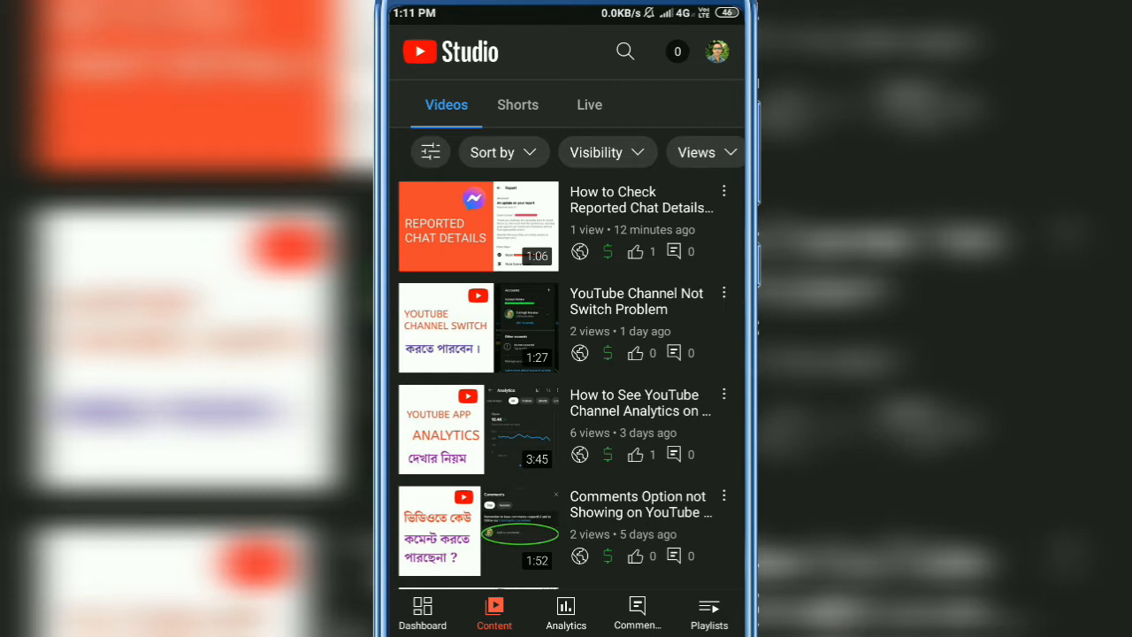
click(517, 104)
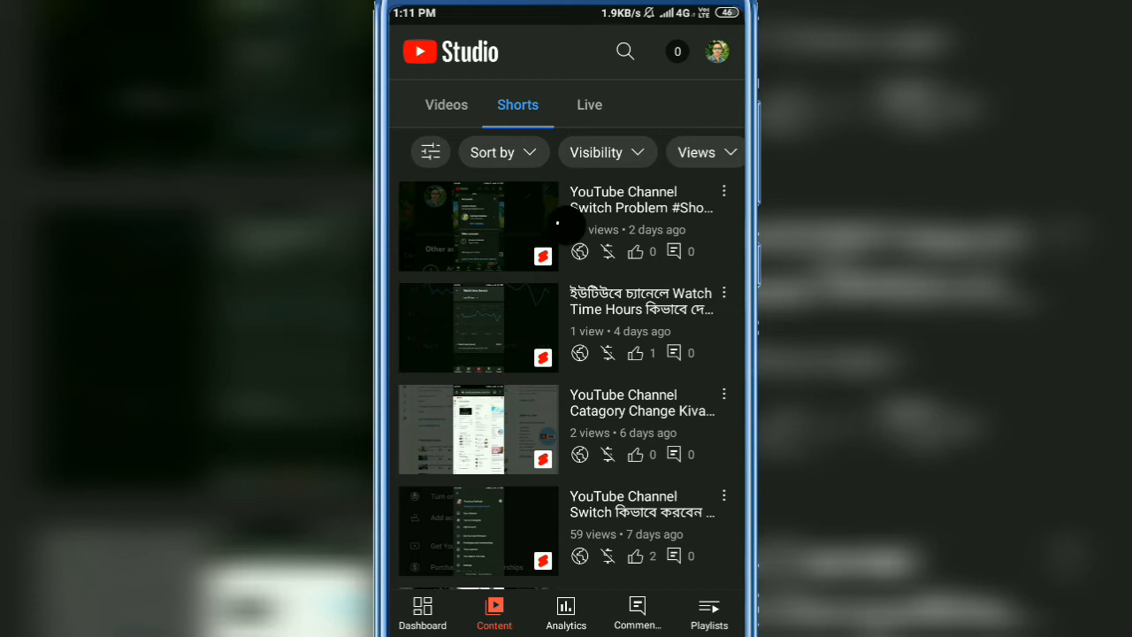
Step: Open the Watch Time Hours Short with the Bengali title for editing
click(477, 327)
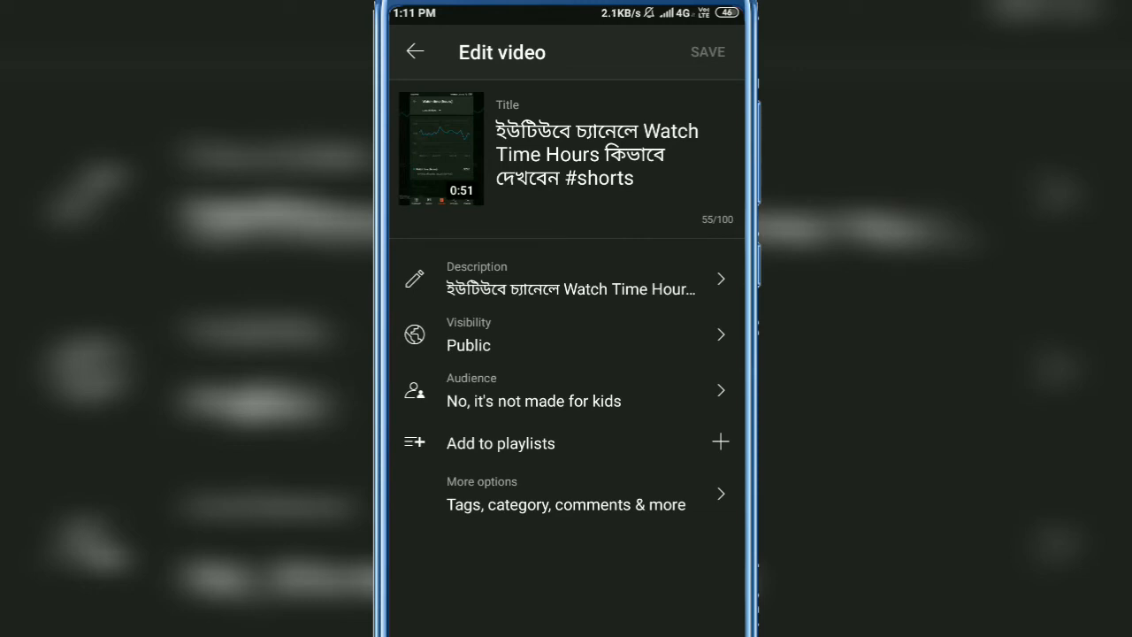
scroll(up, 3)
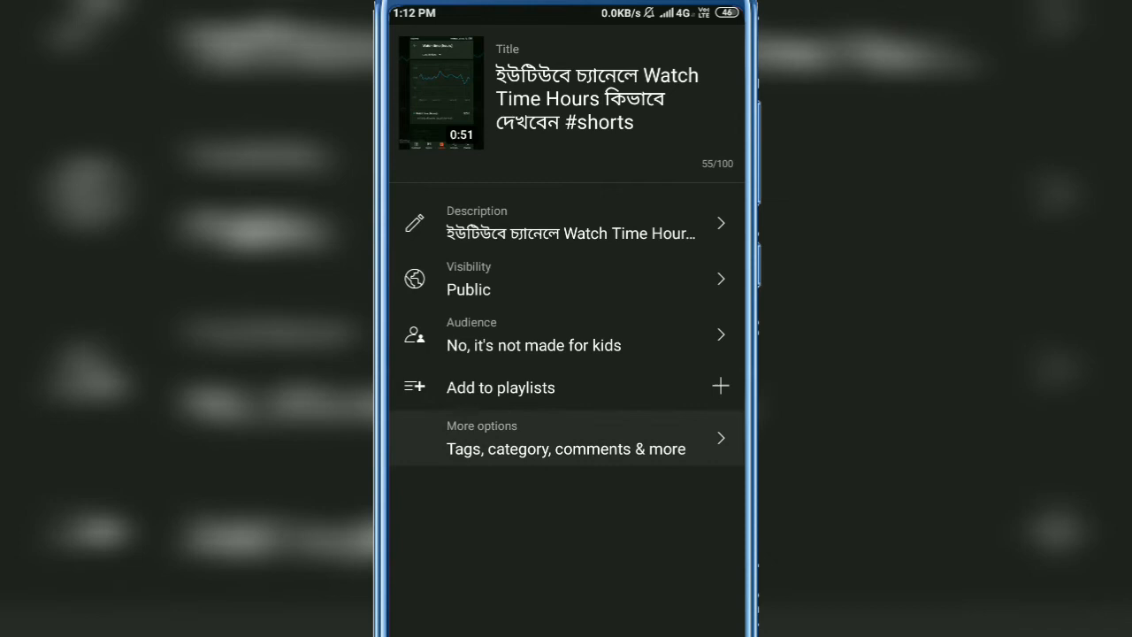
click(565, 438)
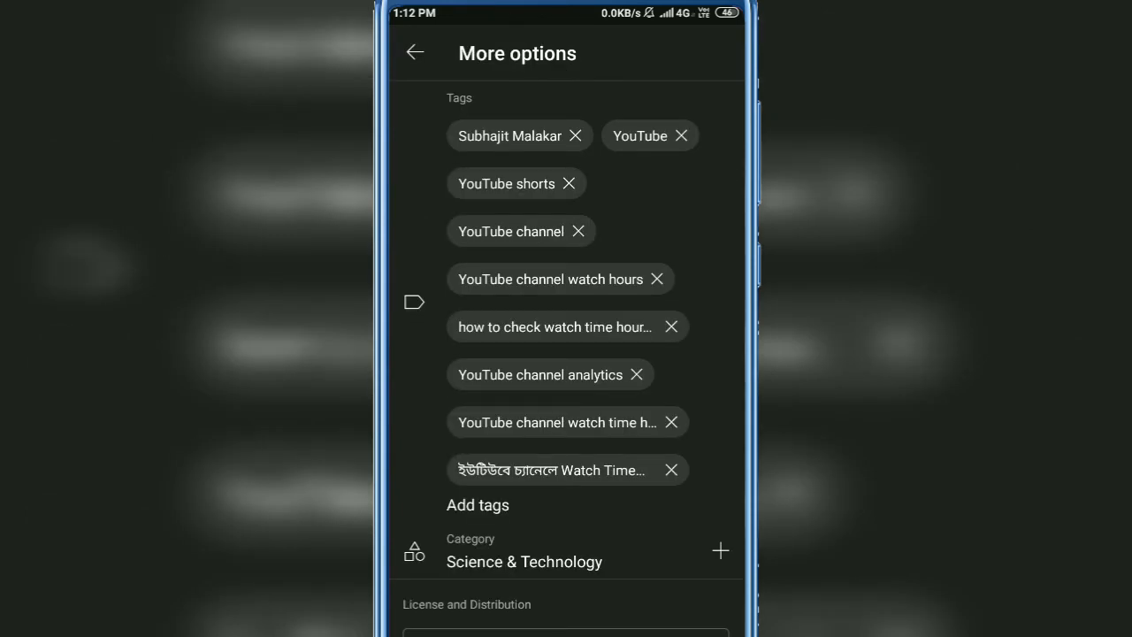
click(415, 52)
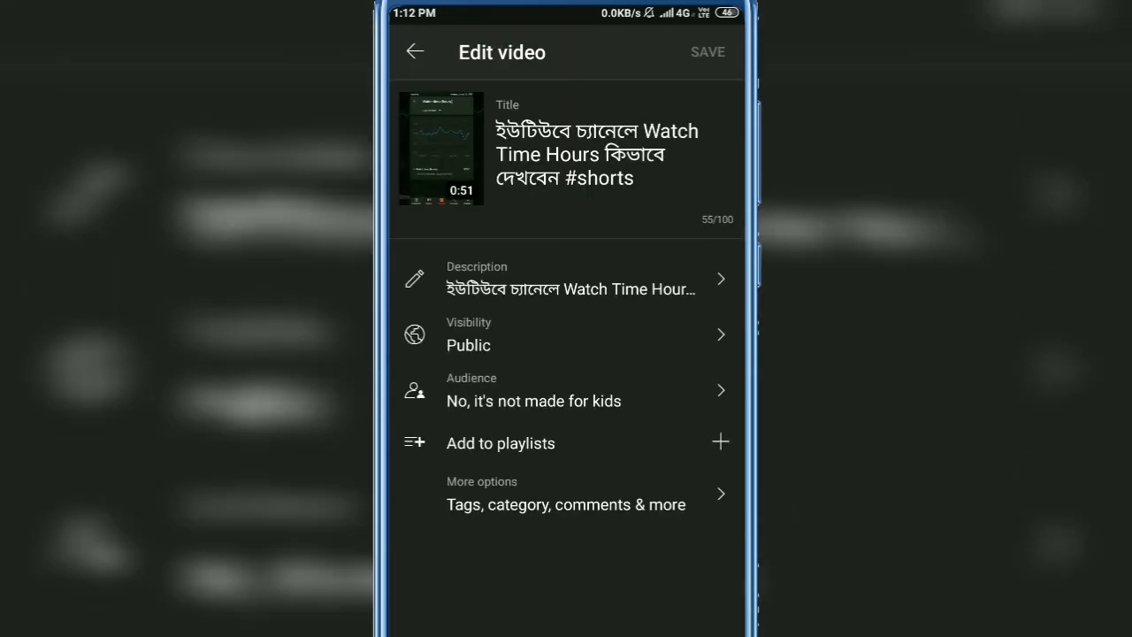
click(566, 276)
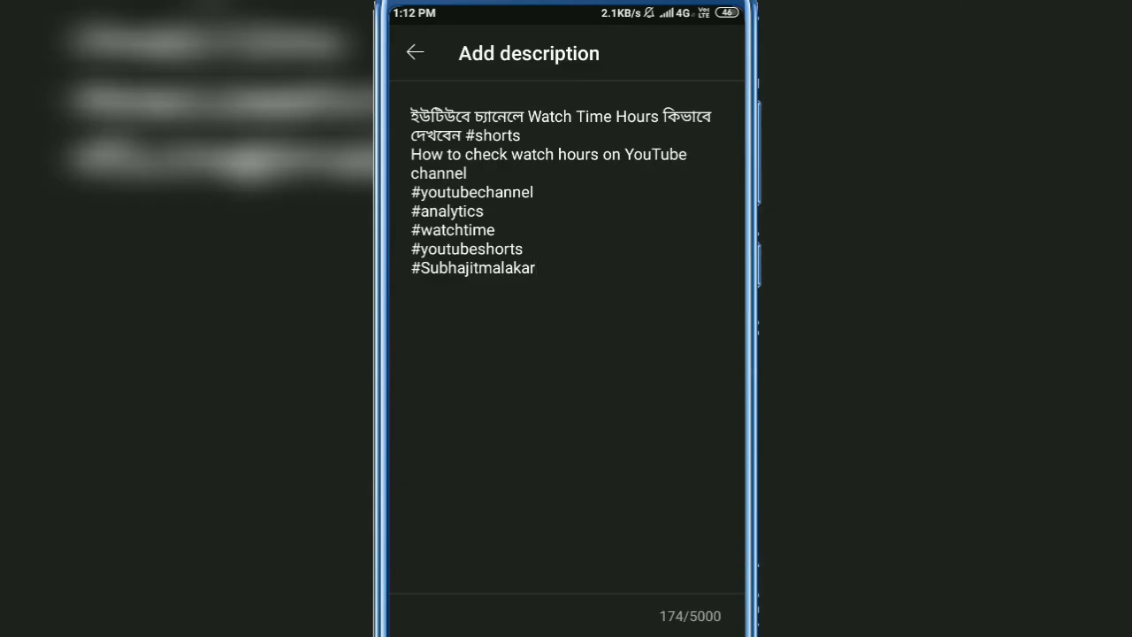
click(414, 52)
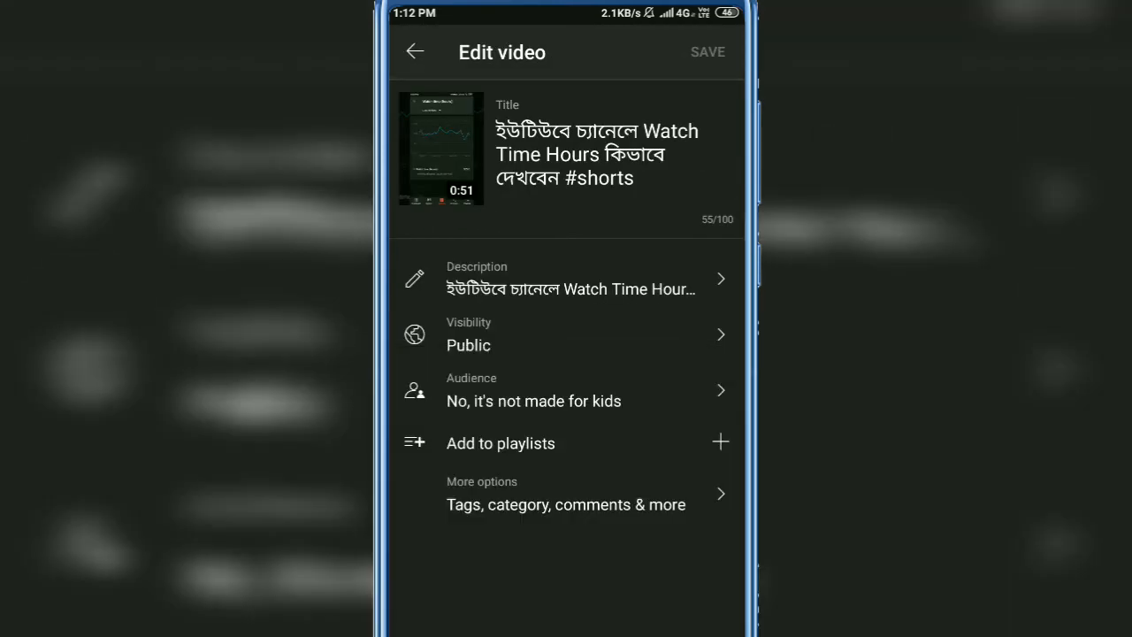
click(566, 335)
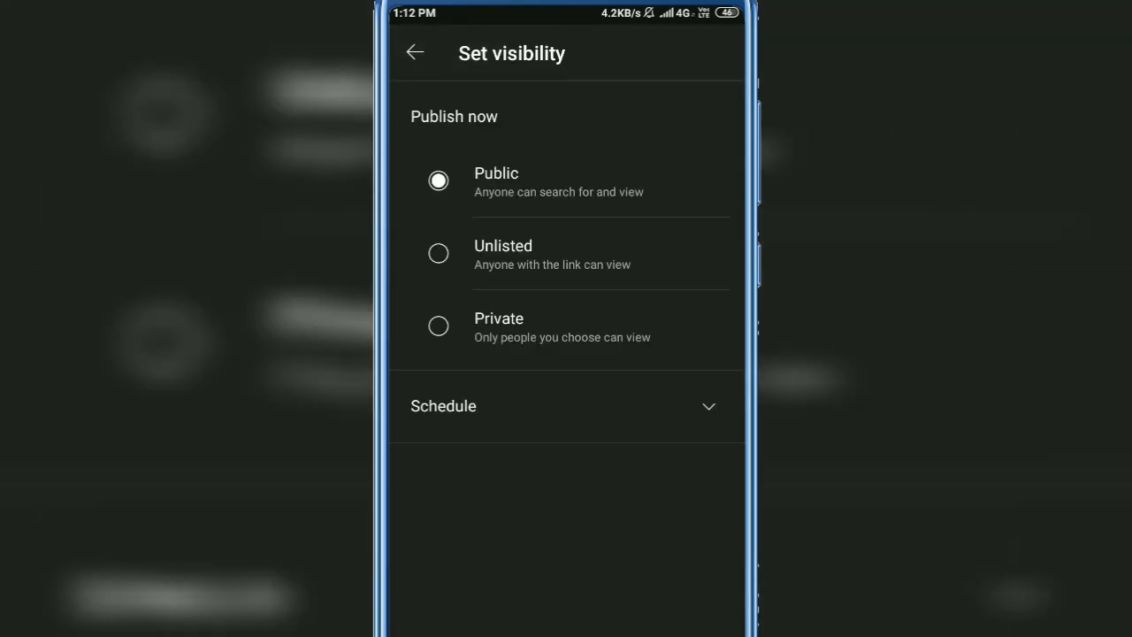
click(415, 53)
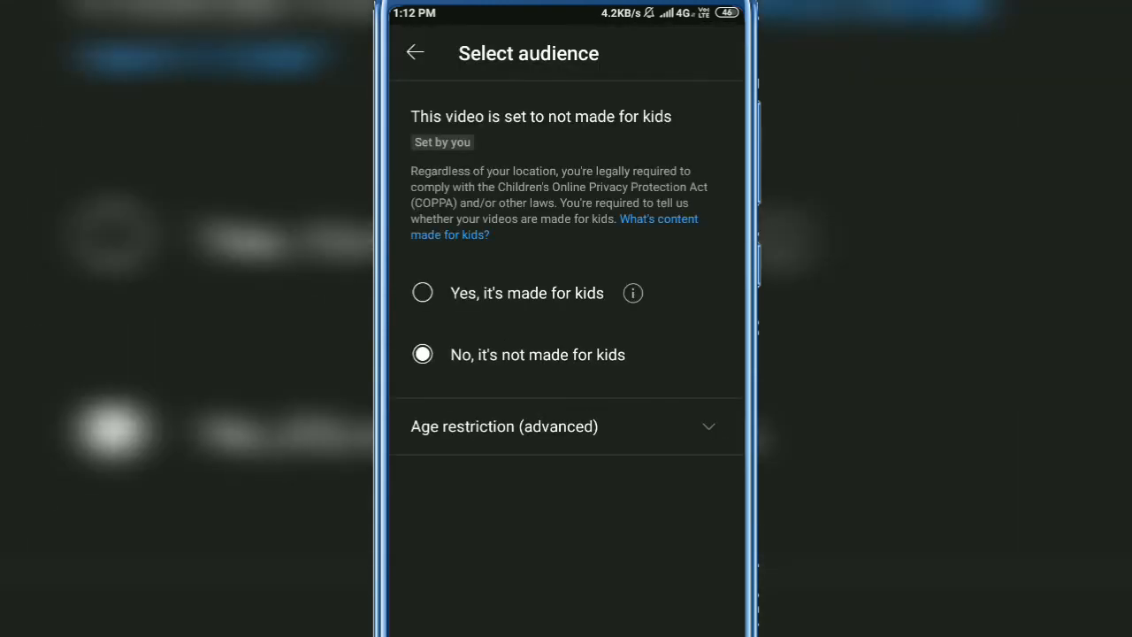
click(414, 51)
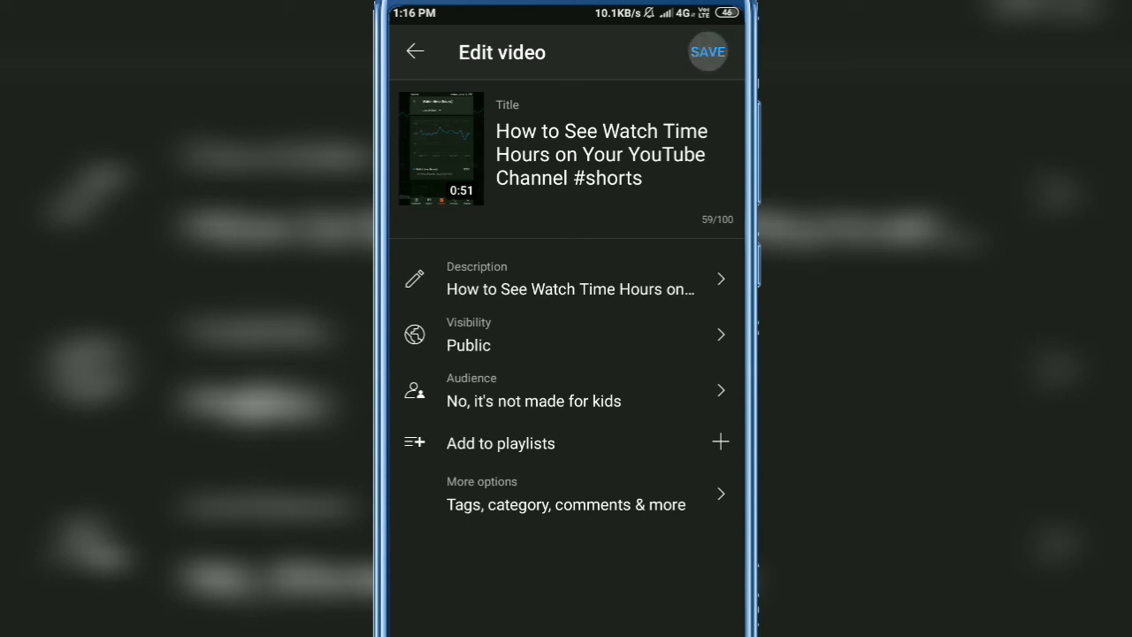
Step: Save the English title and description, then return to the Short's details page
click(707, 51)
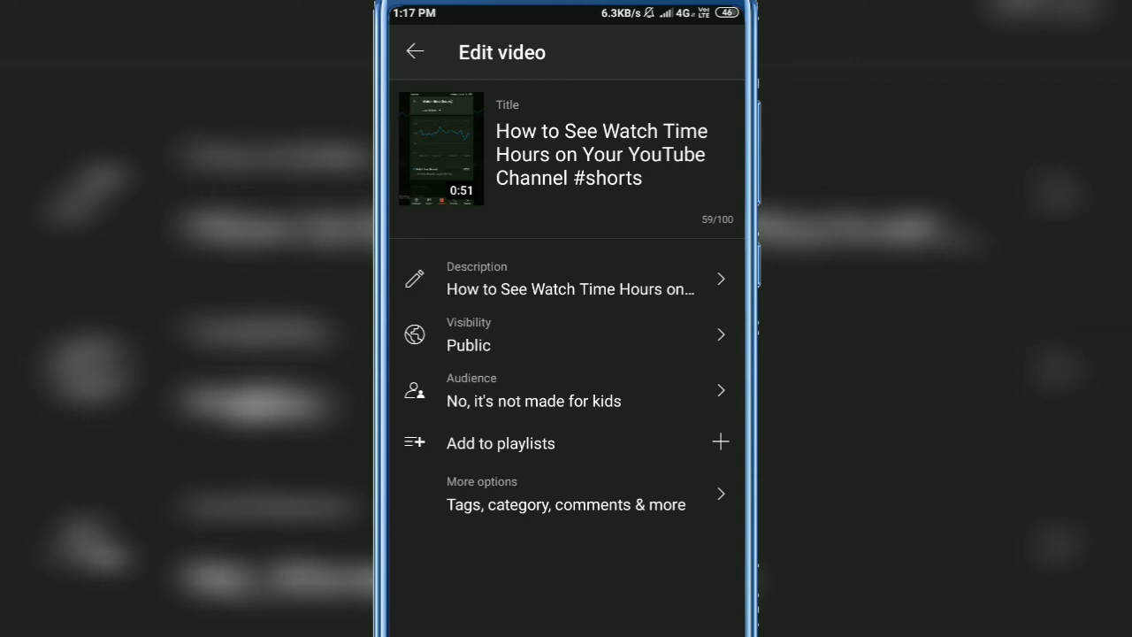
click(414, 51)
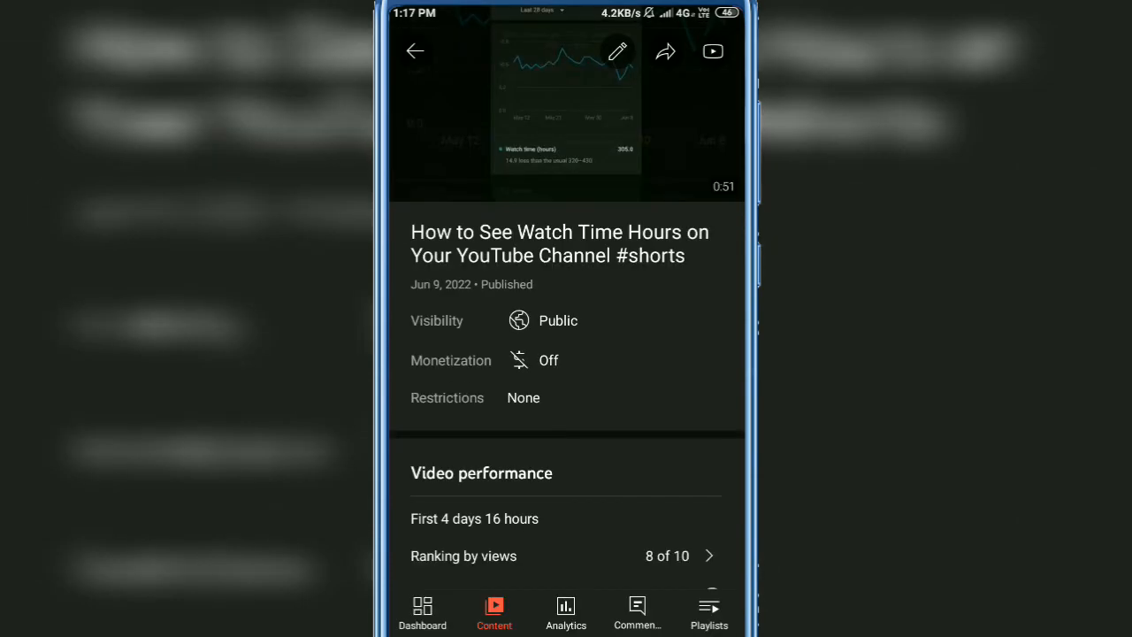